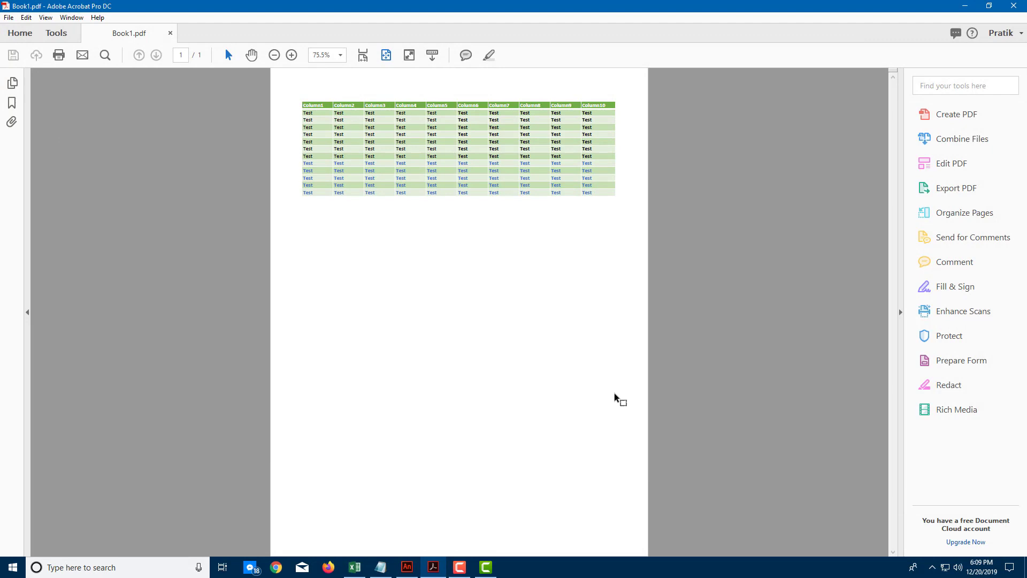
mouse_move(161, 74)
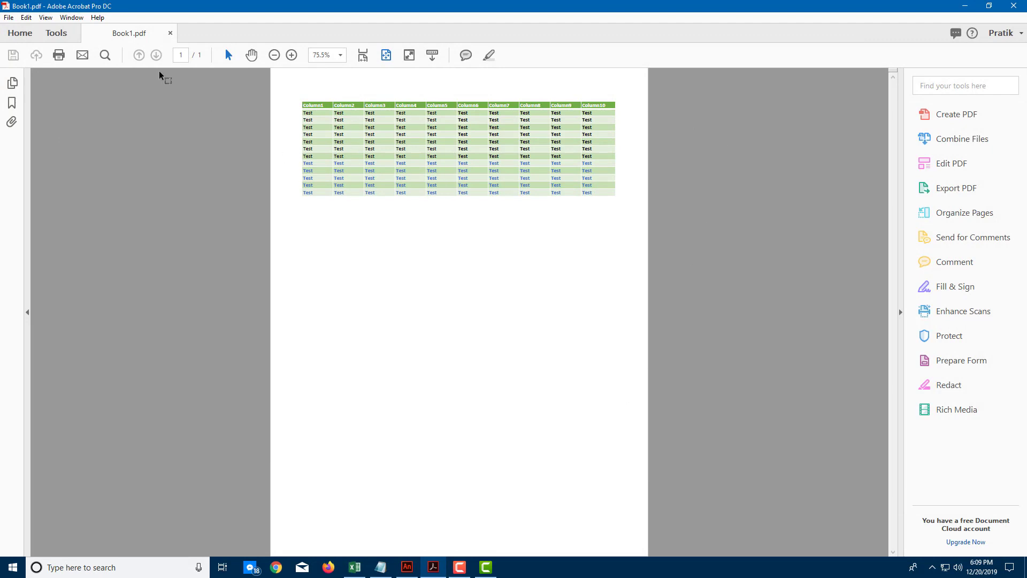
Bring up the Rich Media toolbar over Book1.pdf's green table page.
left_click(97, 17)
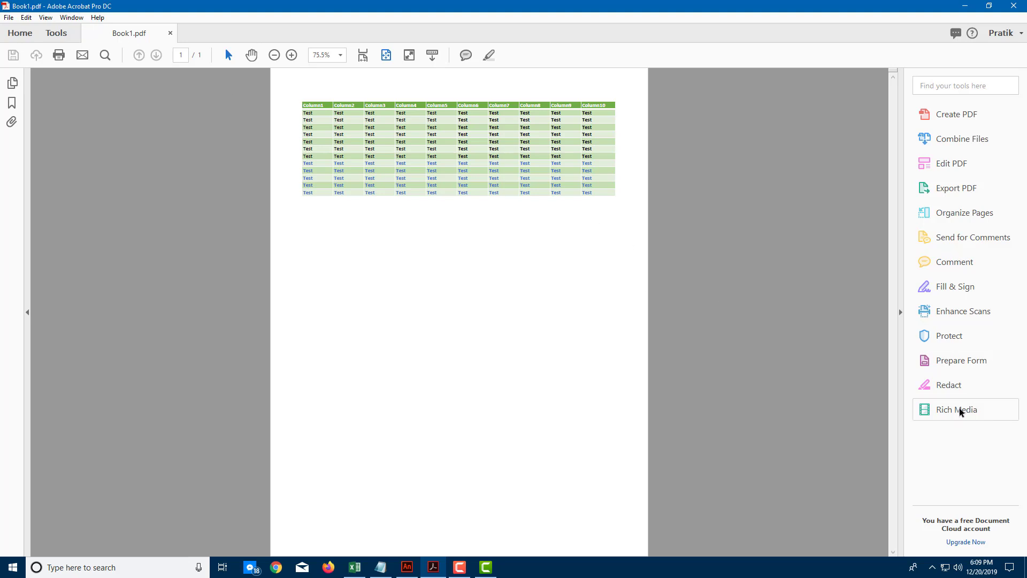
left_click(955, 410)
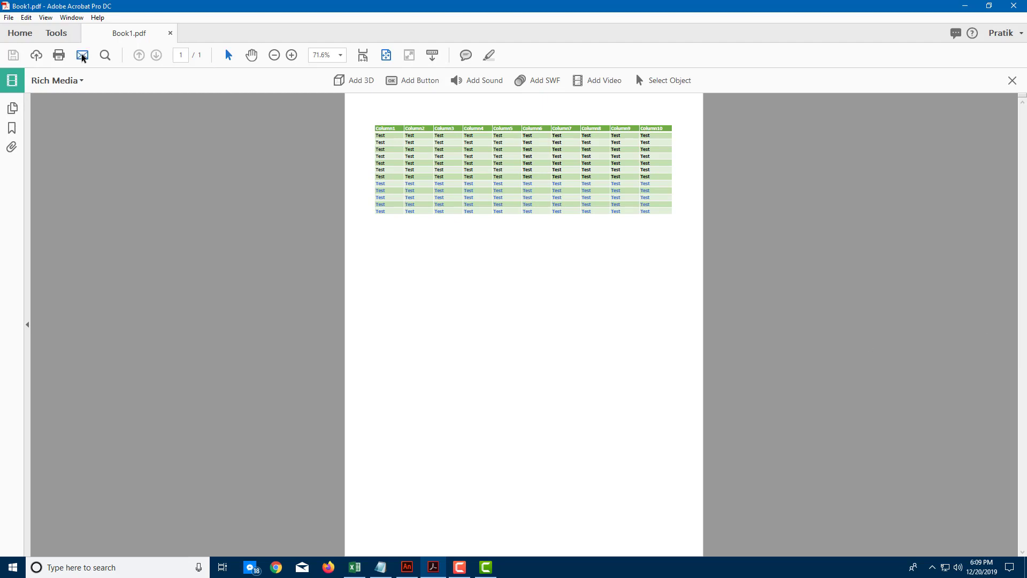
left_click(56, 33)
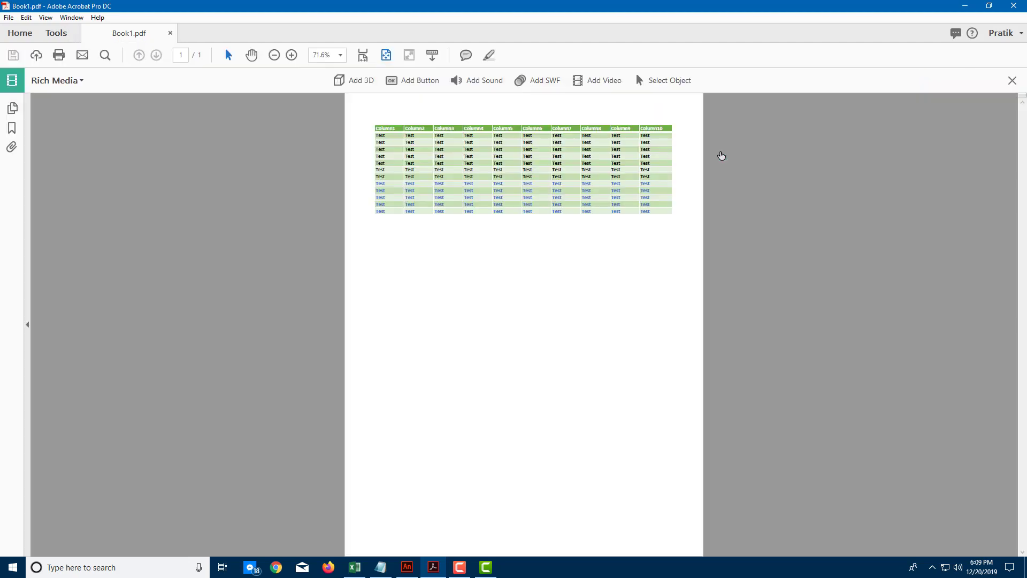
mouse_move(565, 68)
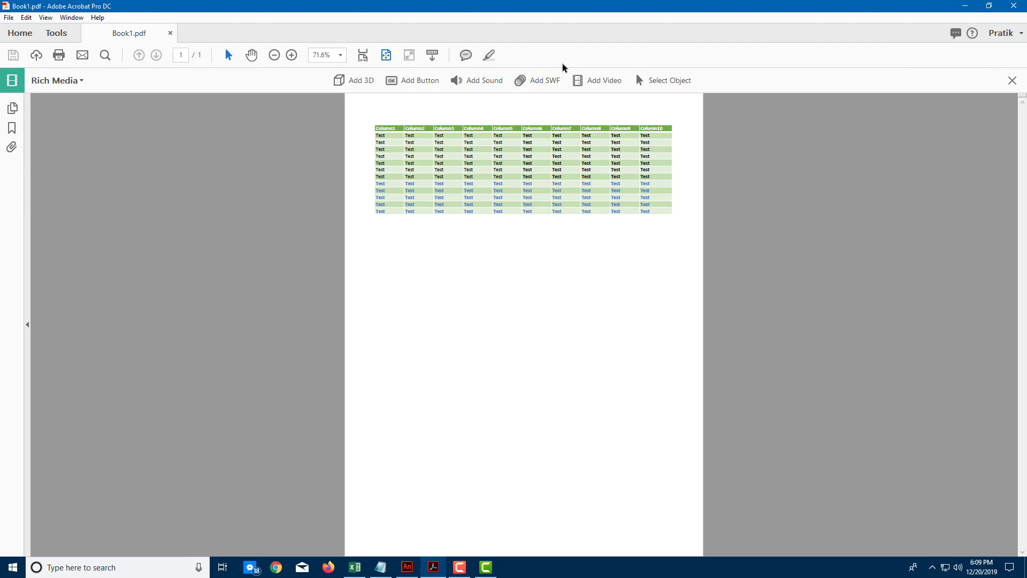
mouse_move(543, 80)
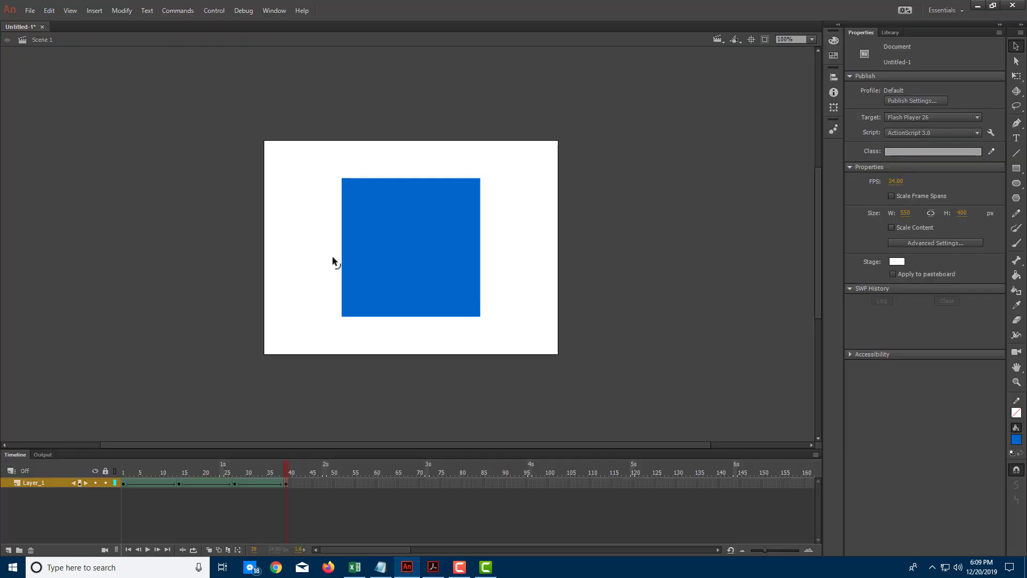
mouse_move(348, 134)
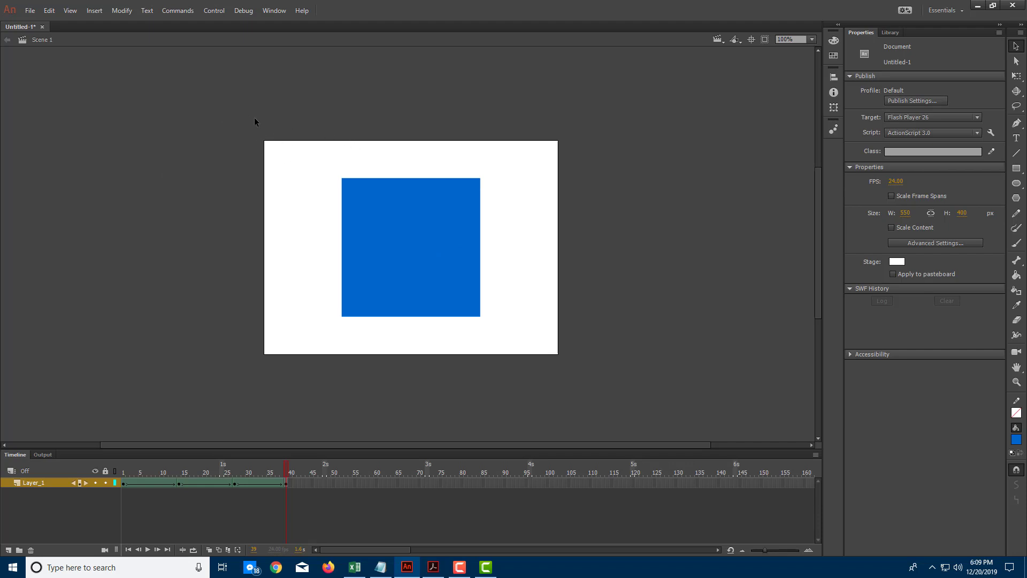
mouse_move(290, 229)
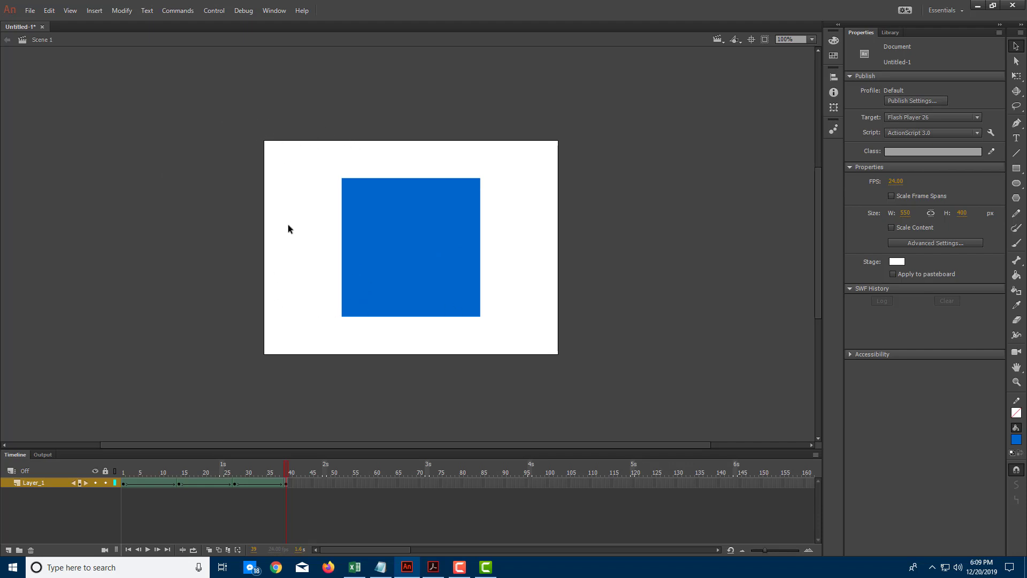
mouse_move(166, 233)
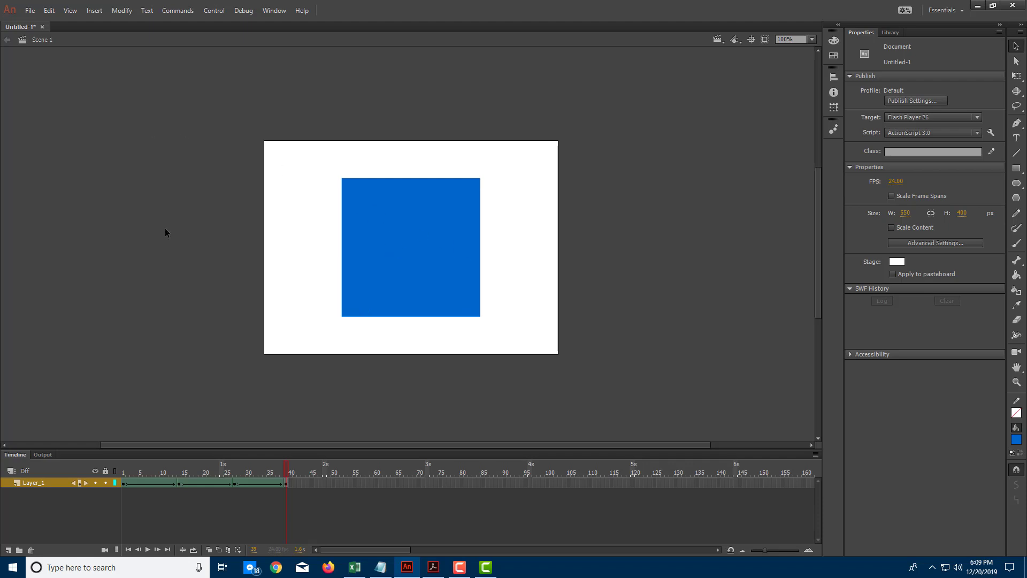
Switch to Adobe Animate and return the blue square timeline to its first frame.
left_click(279, 471)
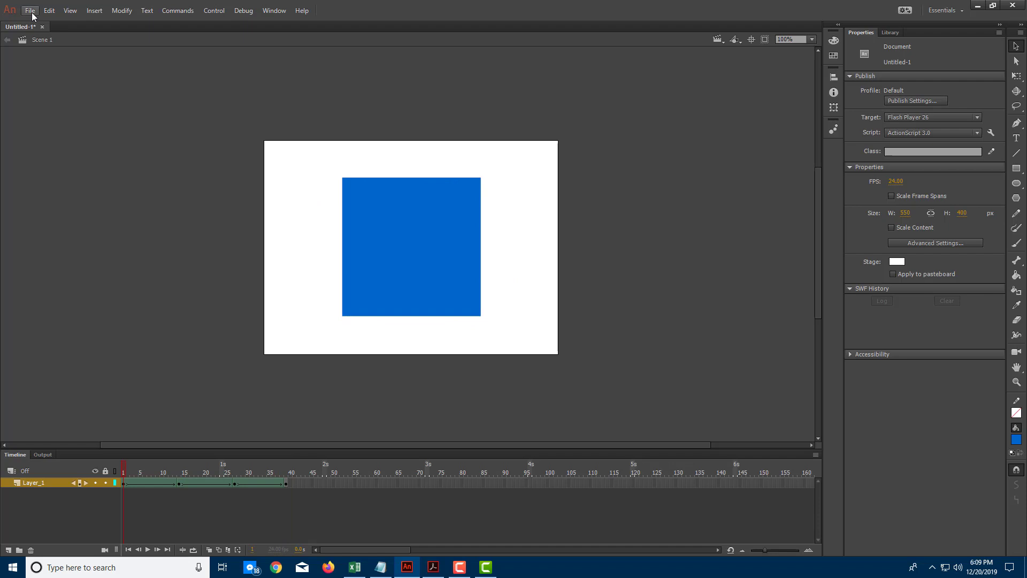
Export the blue square animation to the Desktop as an SWF Movie named test.
left_click(30, 10)
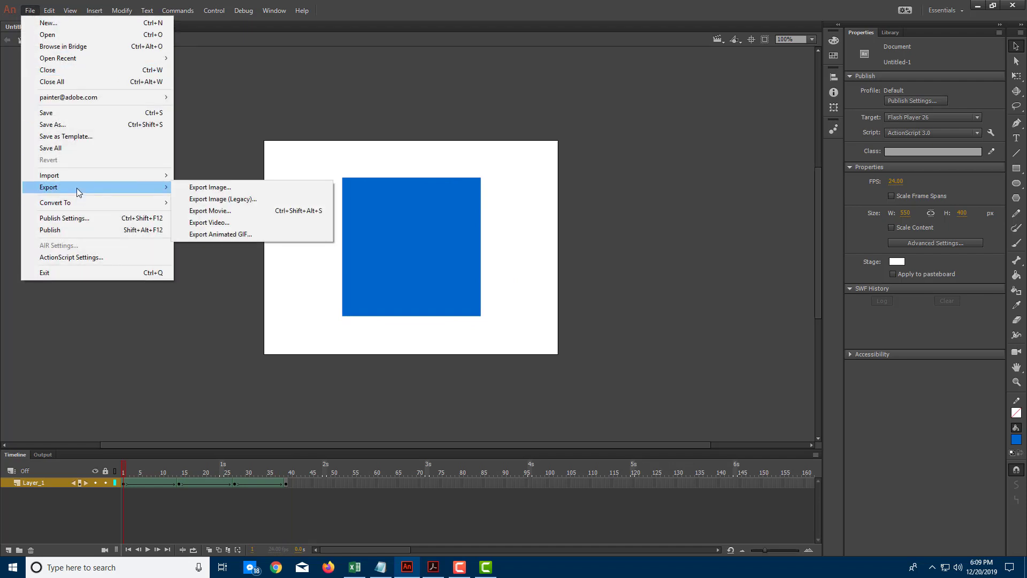
mouse_move(210, 211)
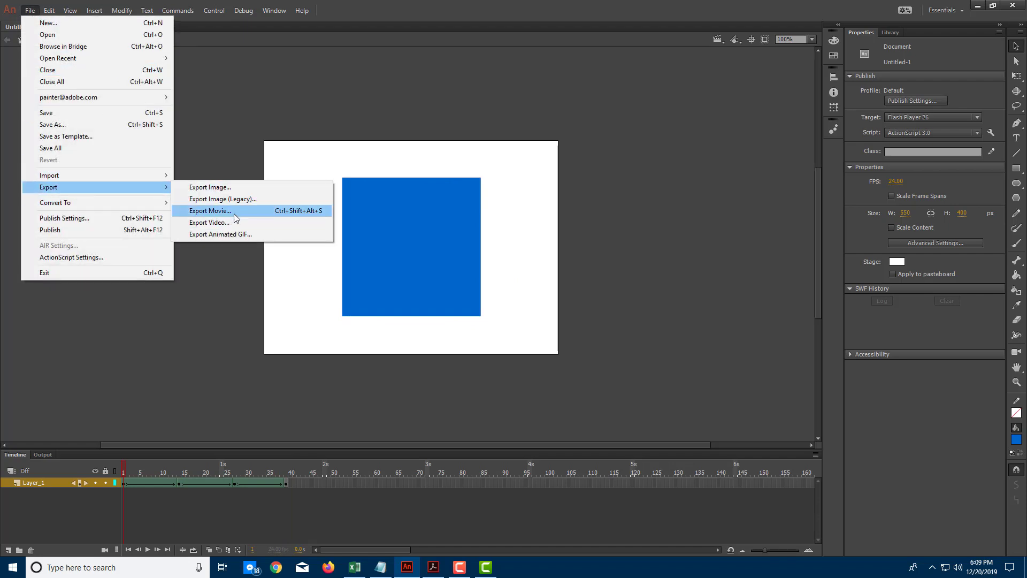
left_click(211, 211)
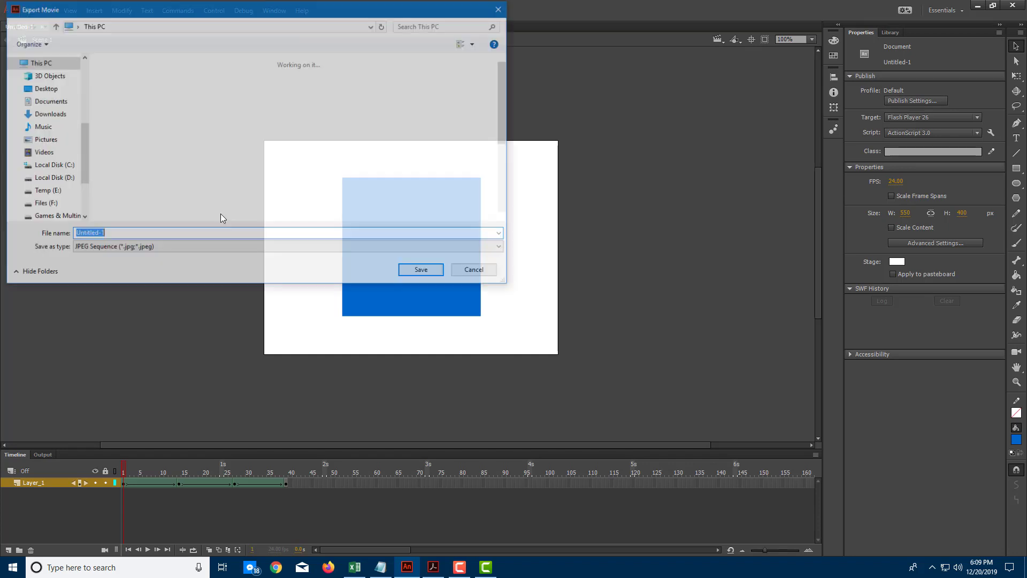
left_click(287, 247)
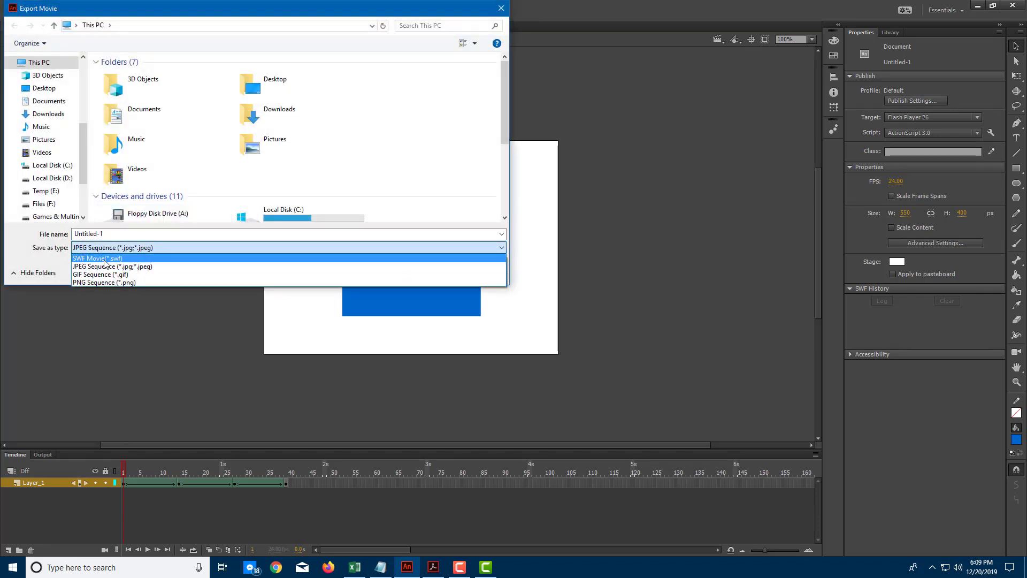
left_click(98, 258)
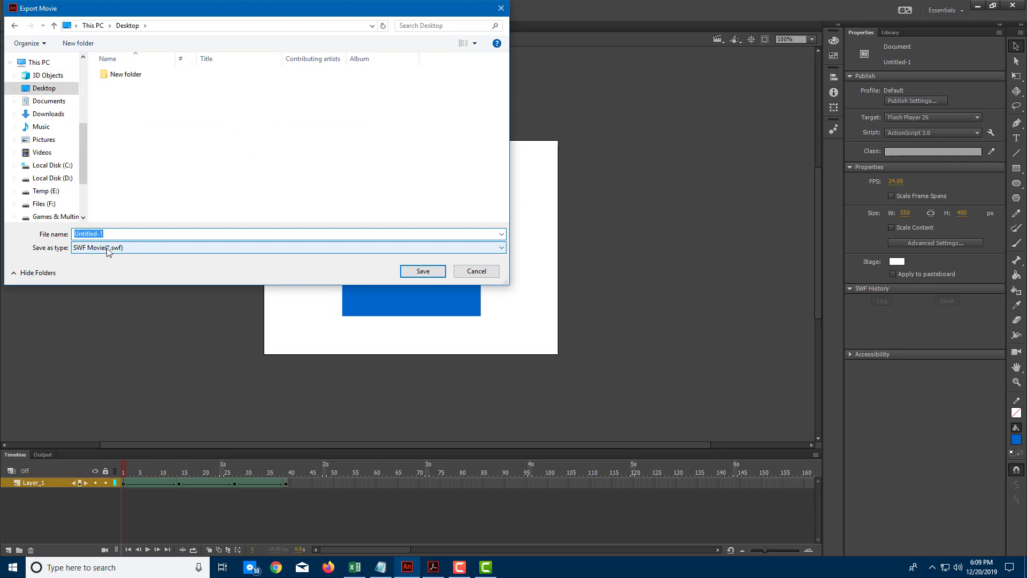
type("test")
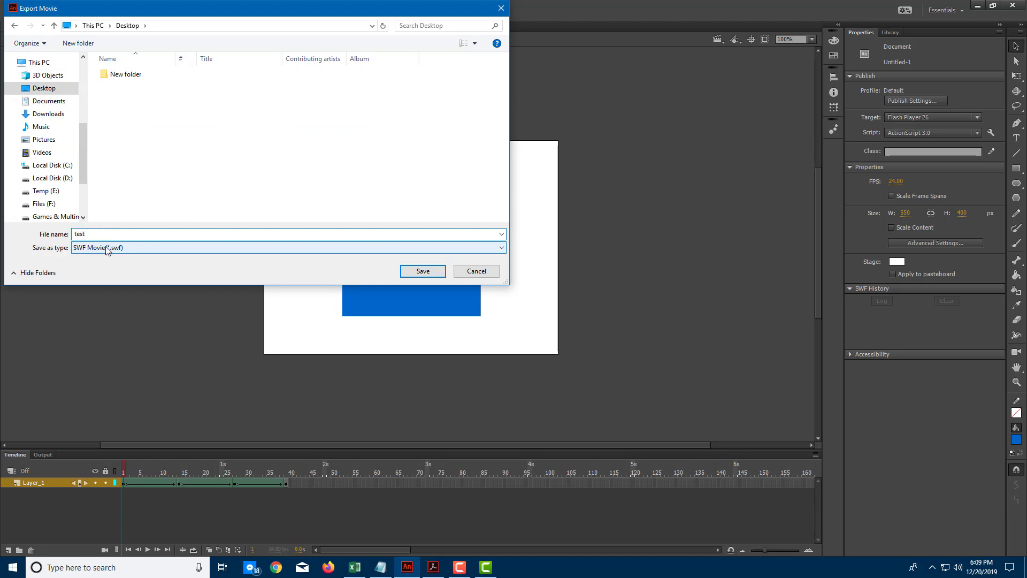
left_click(423, 271)
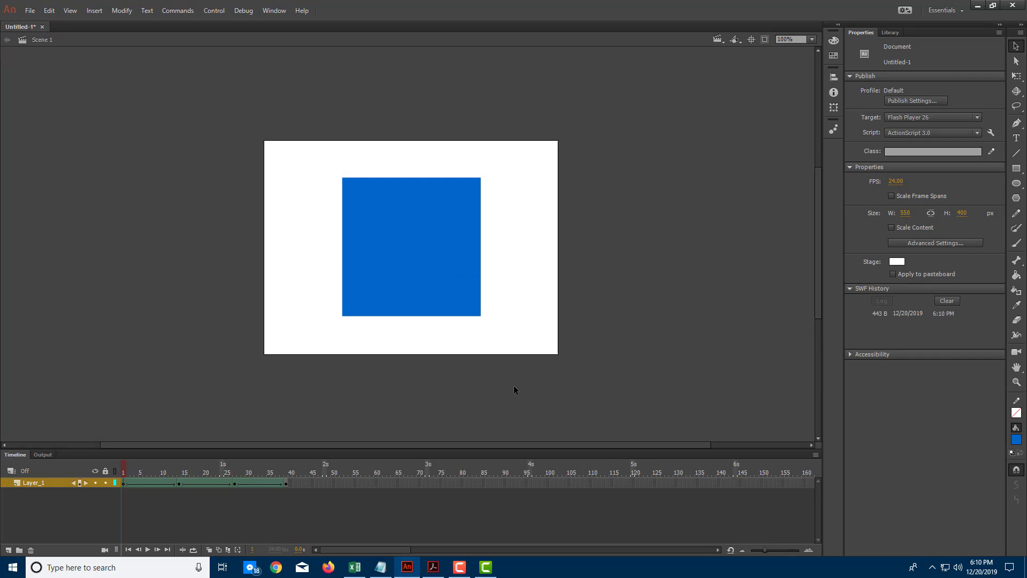
Return to Book1.pdf and place the SWF insertion point below the table.
left_click(431, 567)
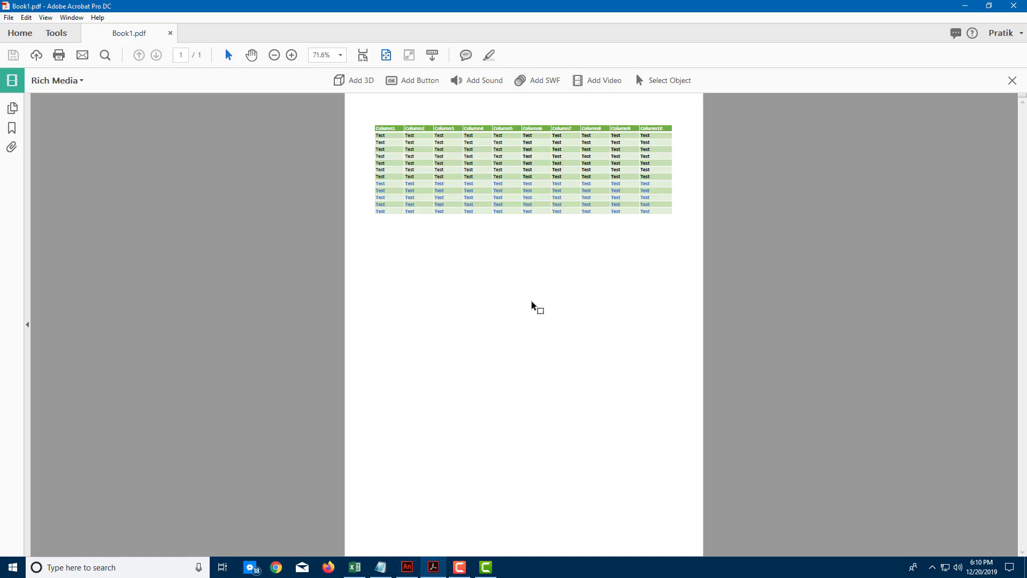
mouse_move(483, 80)
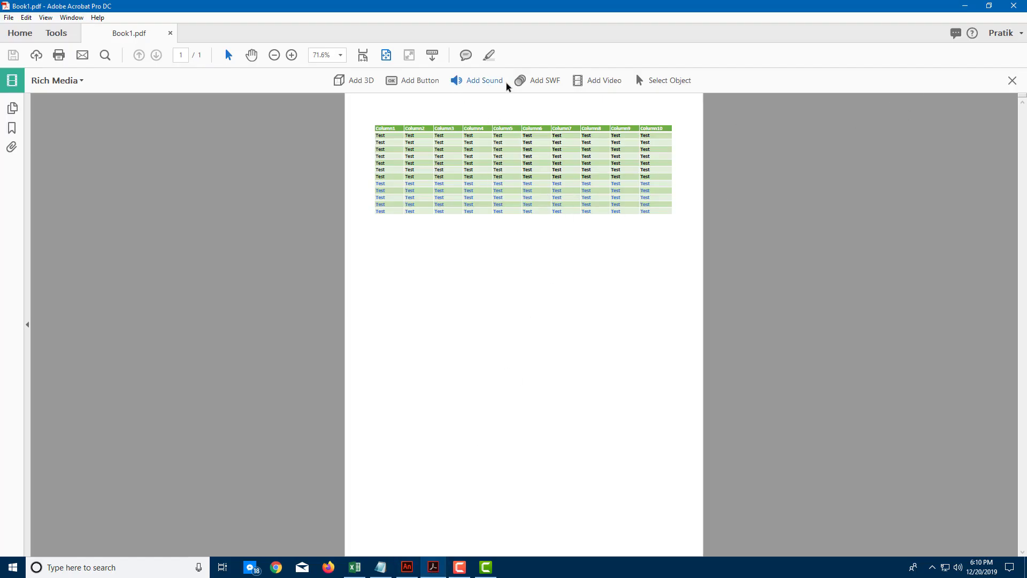
mouse_move(537, 80)
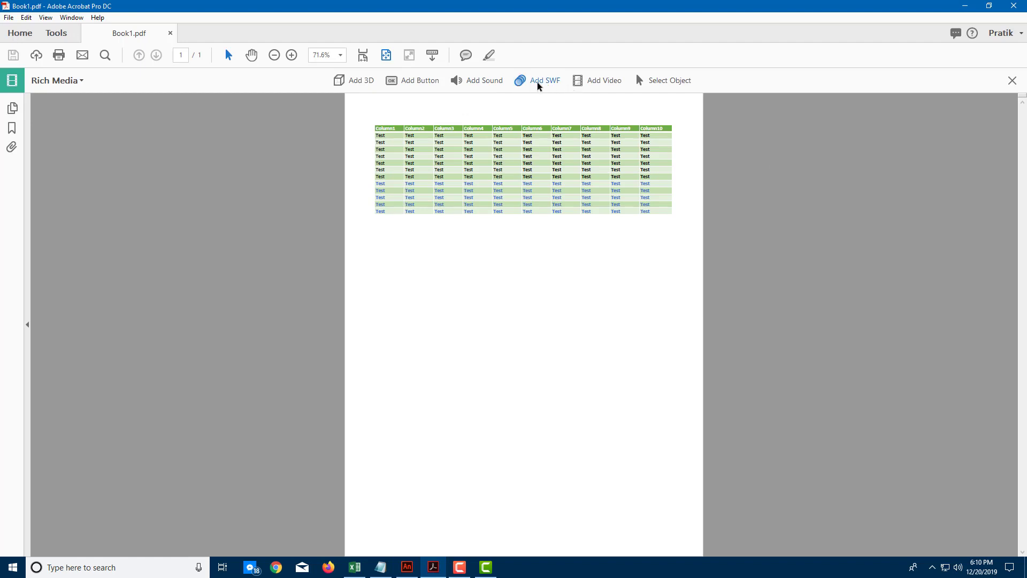
mouse_move(544, 80)
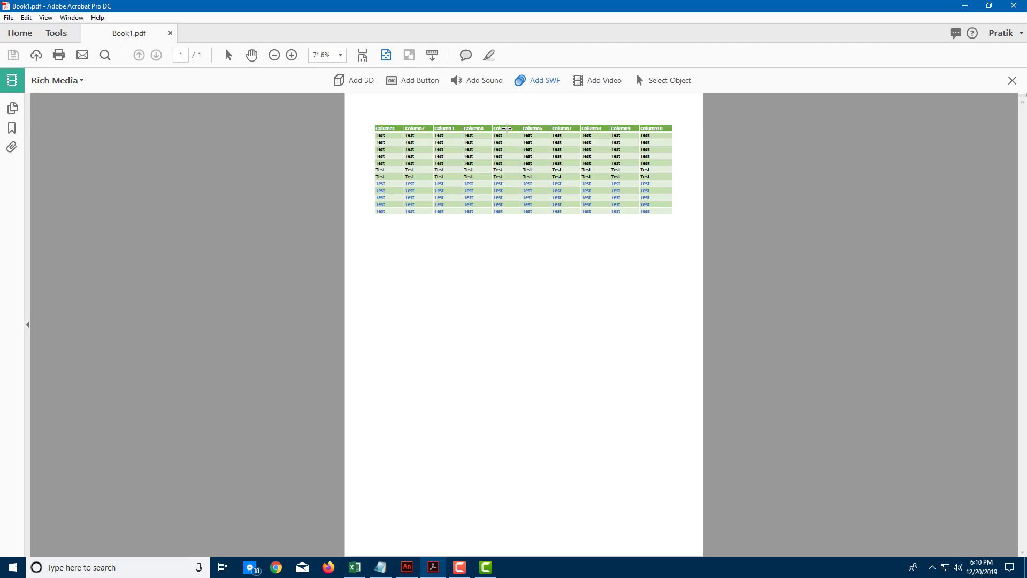
mouse_move(528, 121)
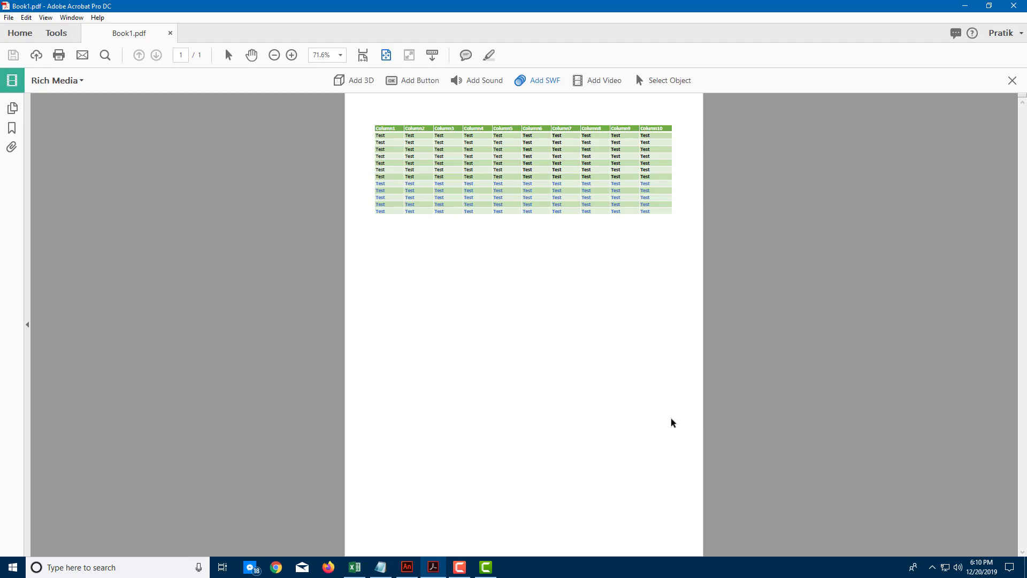
left_click(544, 80)
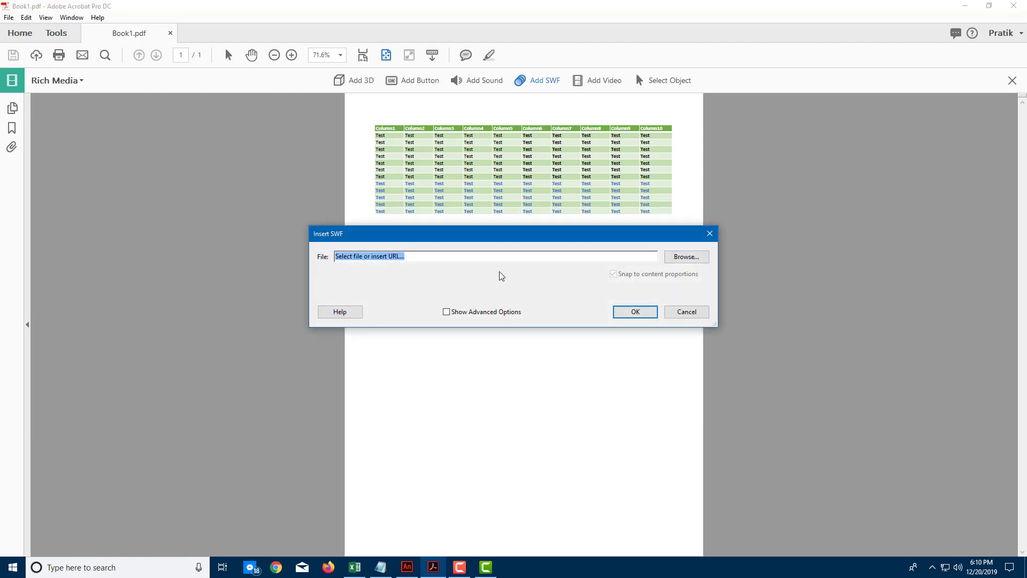
Browse to the Desktop, select test.swf, and reveal the advanced insert options.
left_click(685, 256)
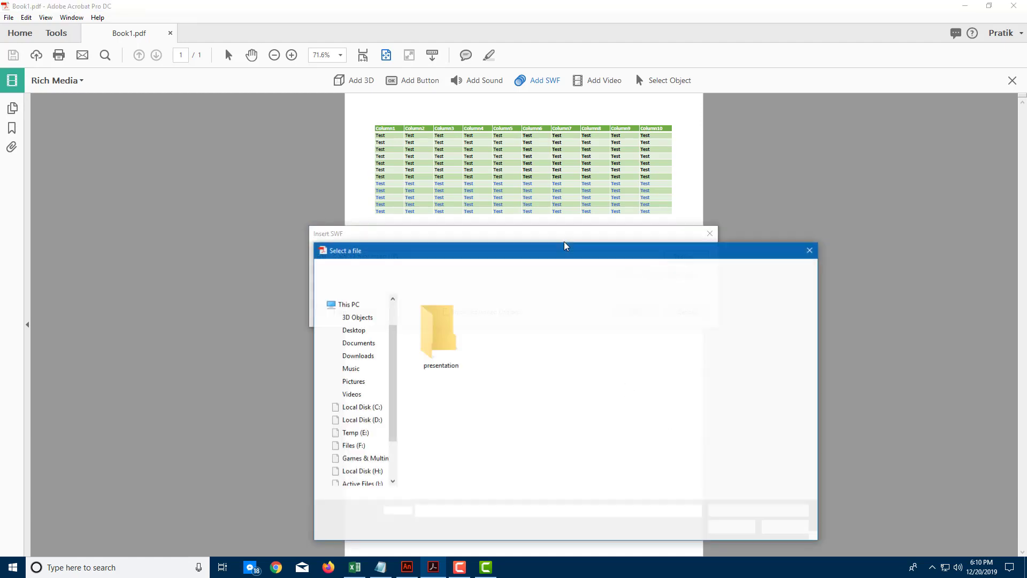
left_click(354, 329)
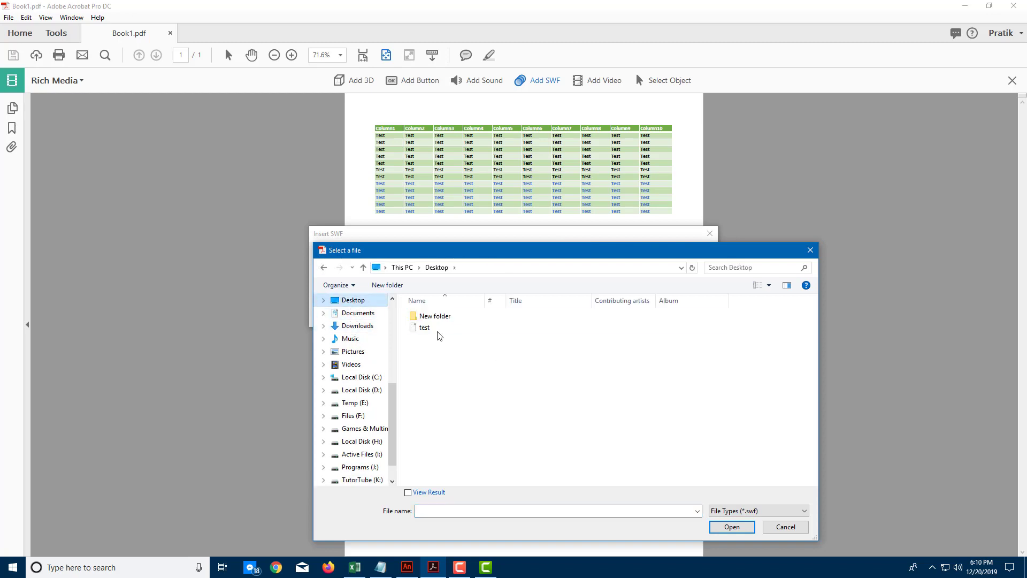
left_click(424, 328)
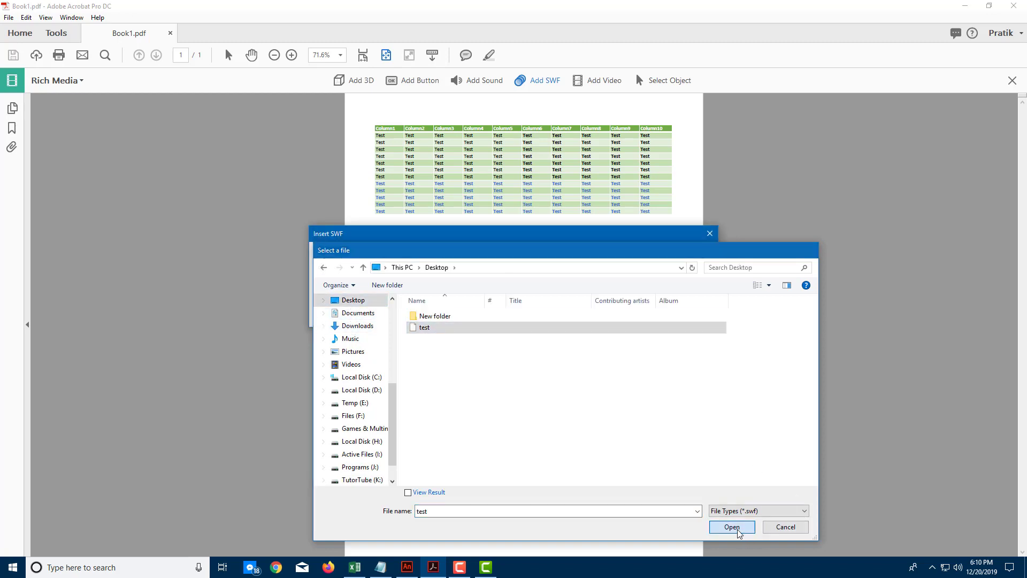
left_click(730, 526)
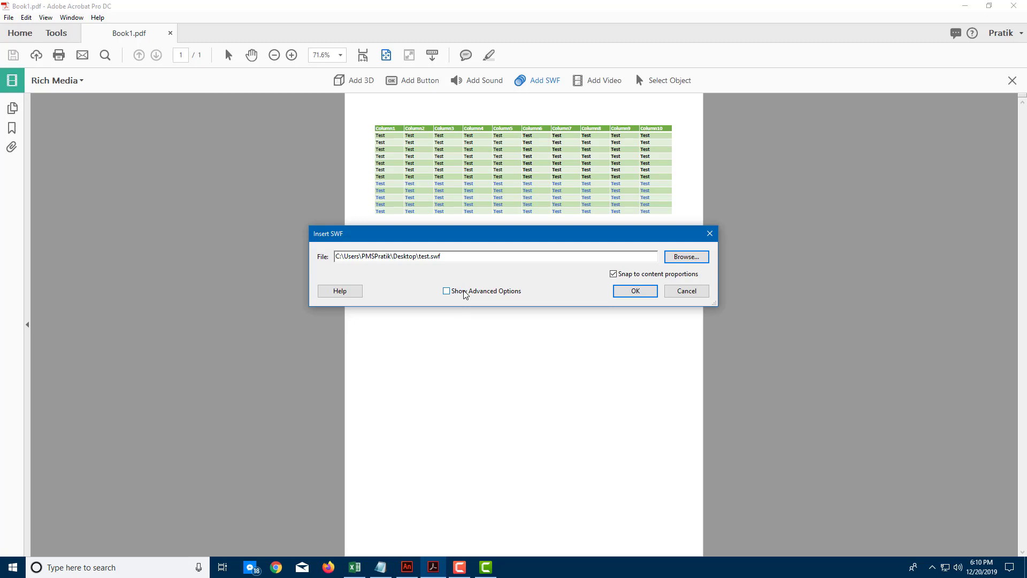
left_click(446, 291)
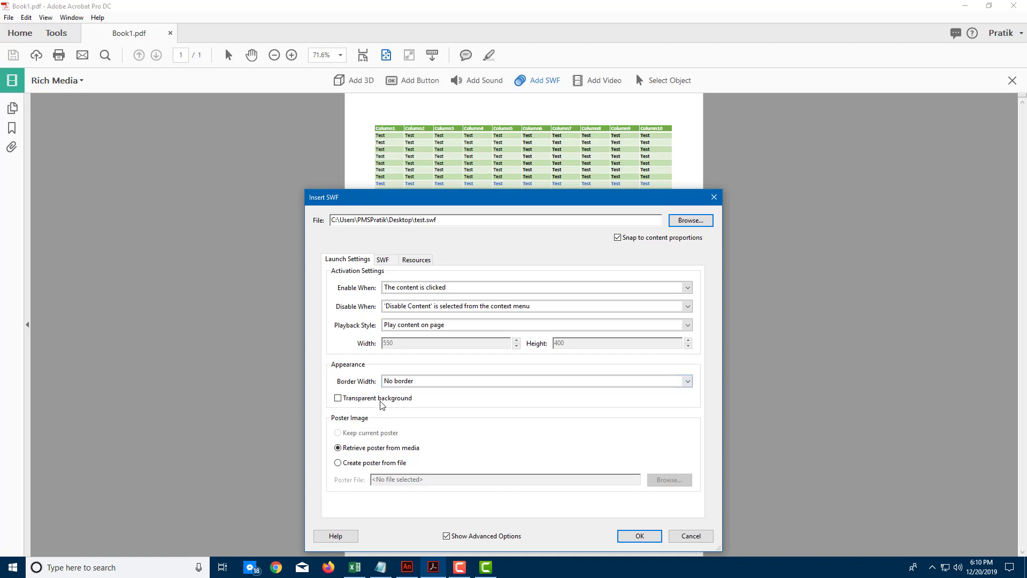
Turn on Transparent background, review the SWF and Resources settings, and accept the insertion.
left_click(338, 398)
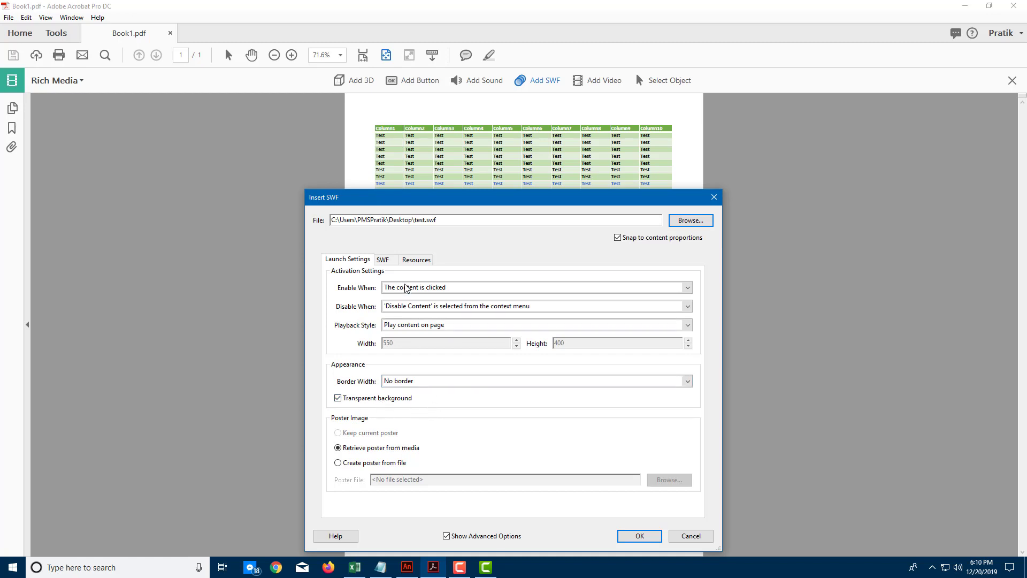
left_click(383, 259)
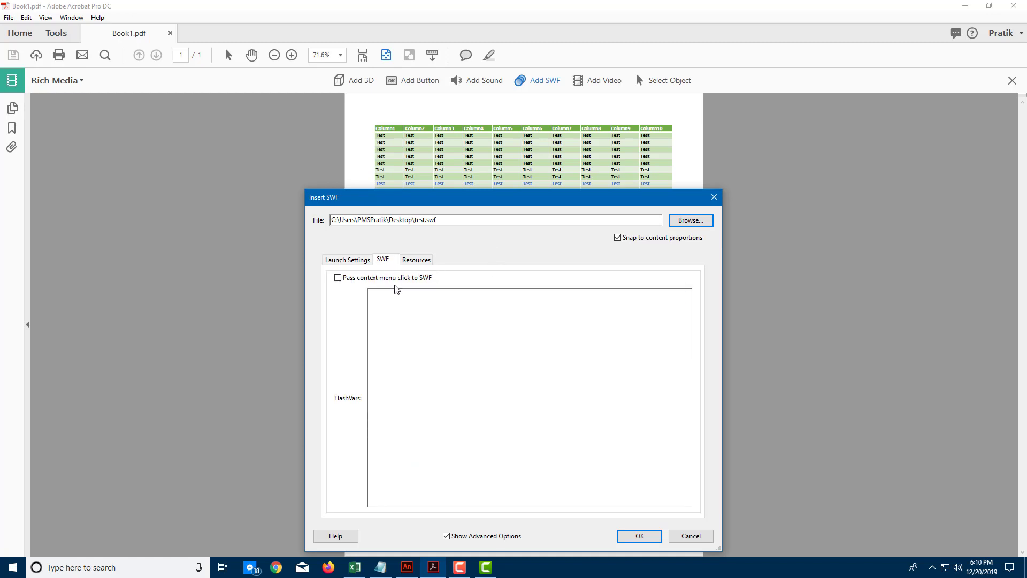
mouse_move(437, 268)
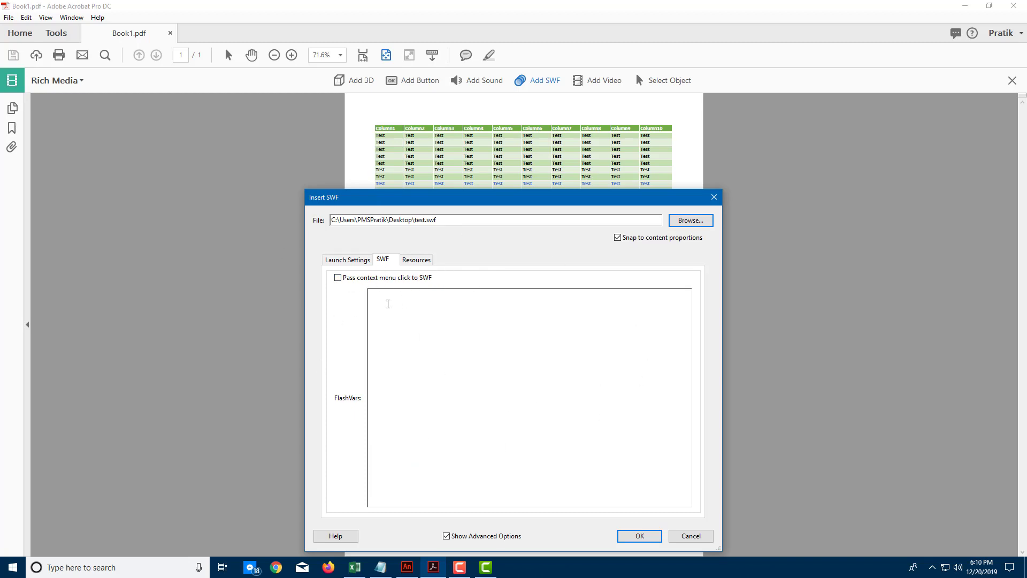
left_click(416, 259)
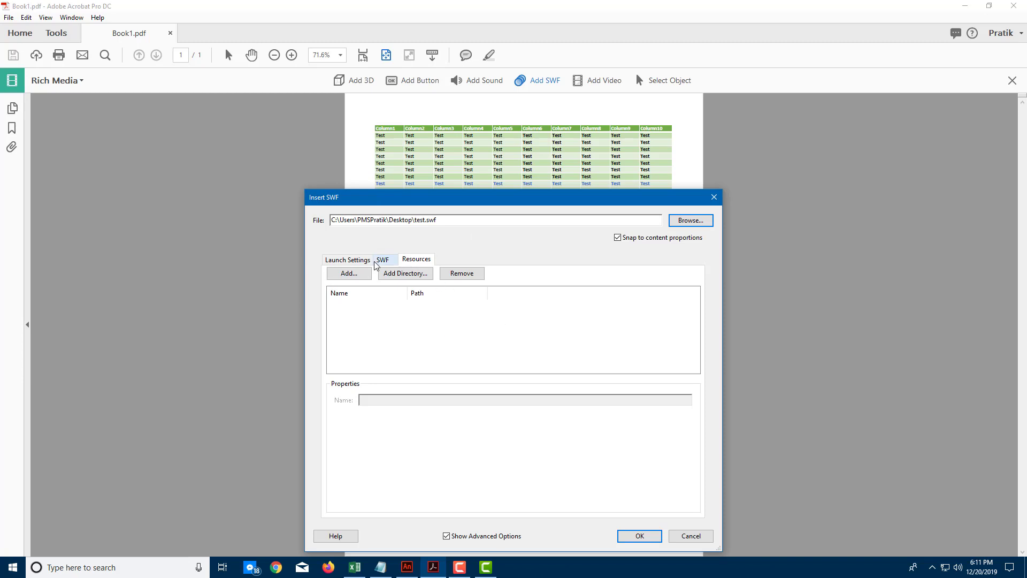
left_click(348, 259)
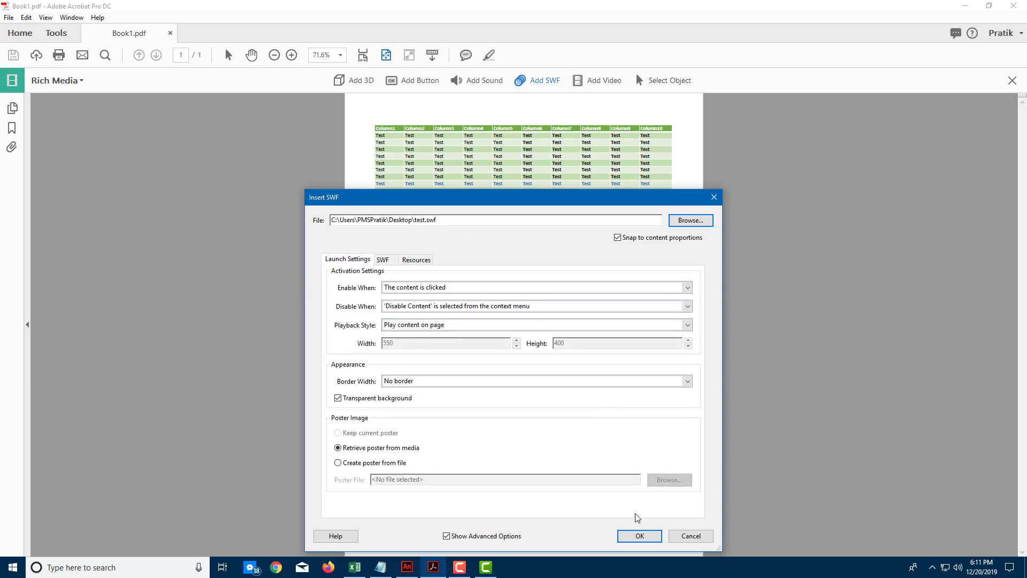
left_click(383, 258)
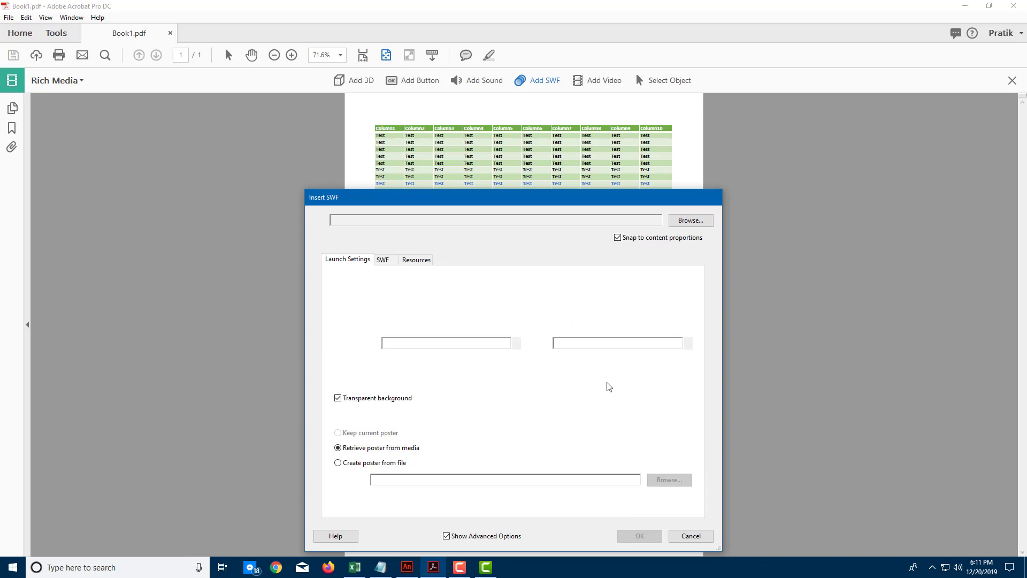
mouse_move(500, 247)
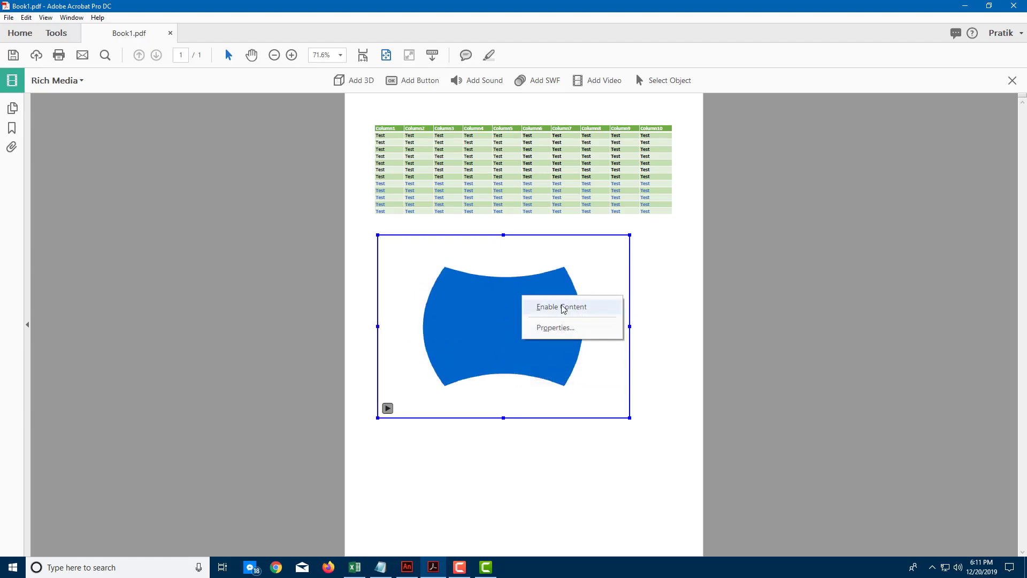
Enable the embedded test.swf animation so it plays, then leave the rich media tools.
left_click(559, 307)
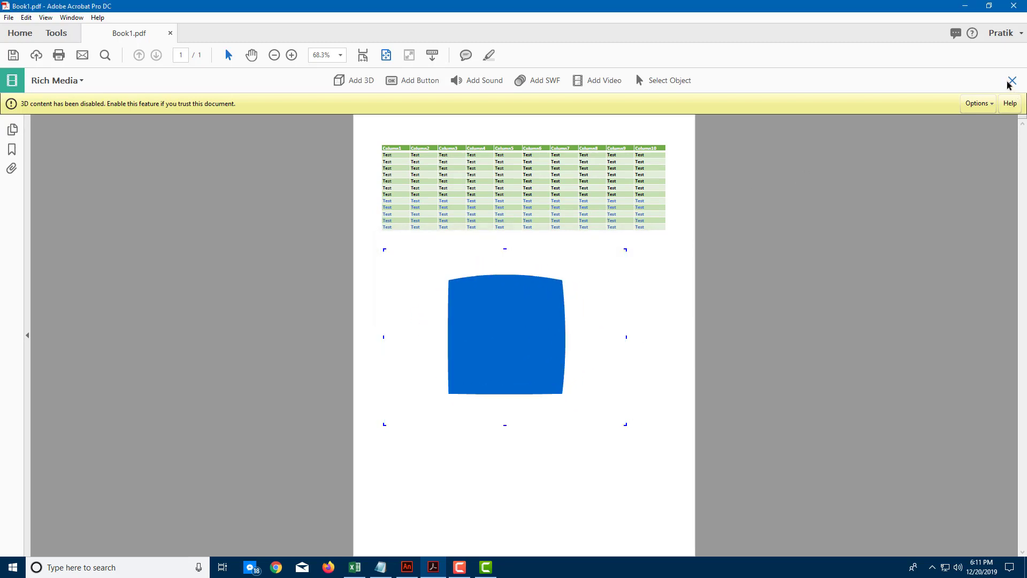
left_click(1019, 80)
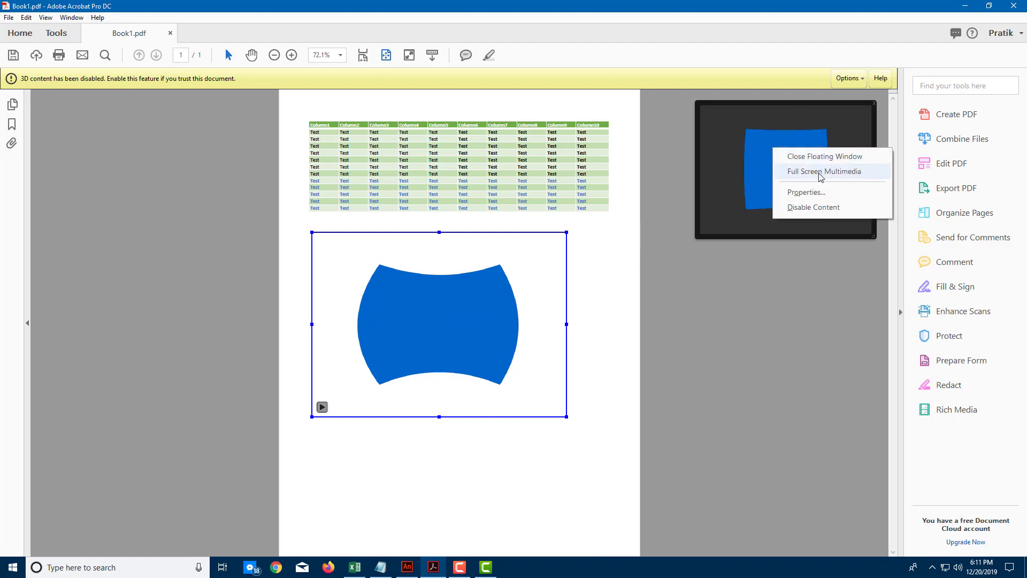
Show the floating SWF animation in Full Screen Multimedia mode.
left_click(826, 156)
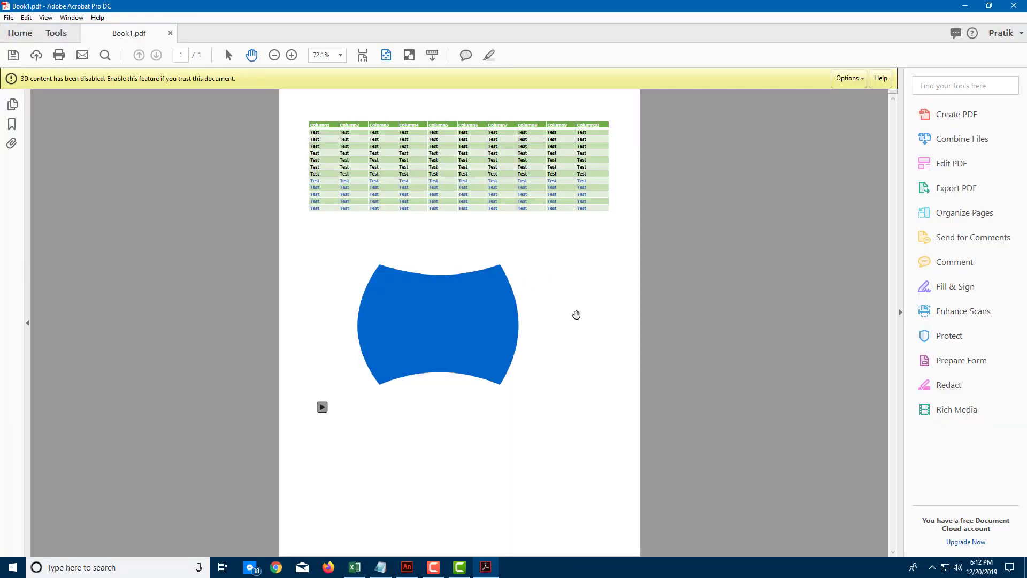
mouse_move(579, 310)
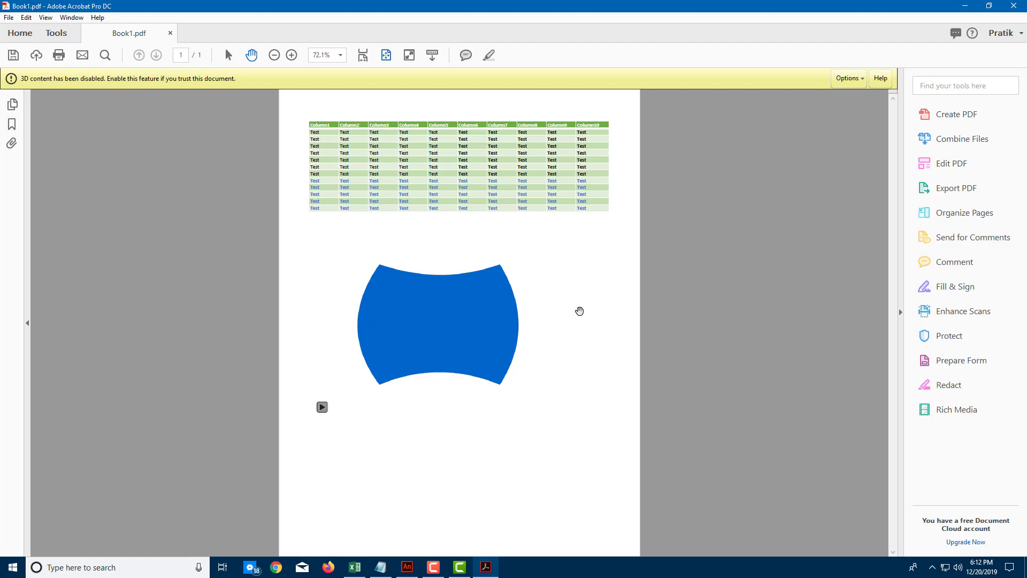